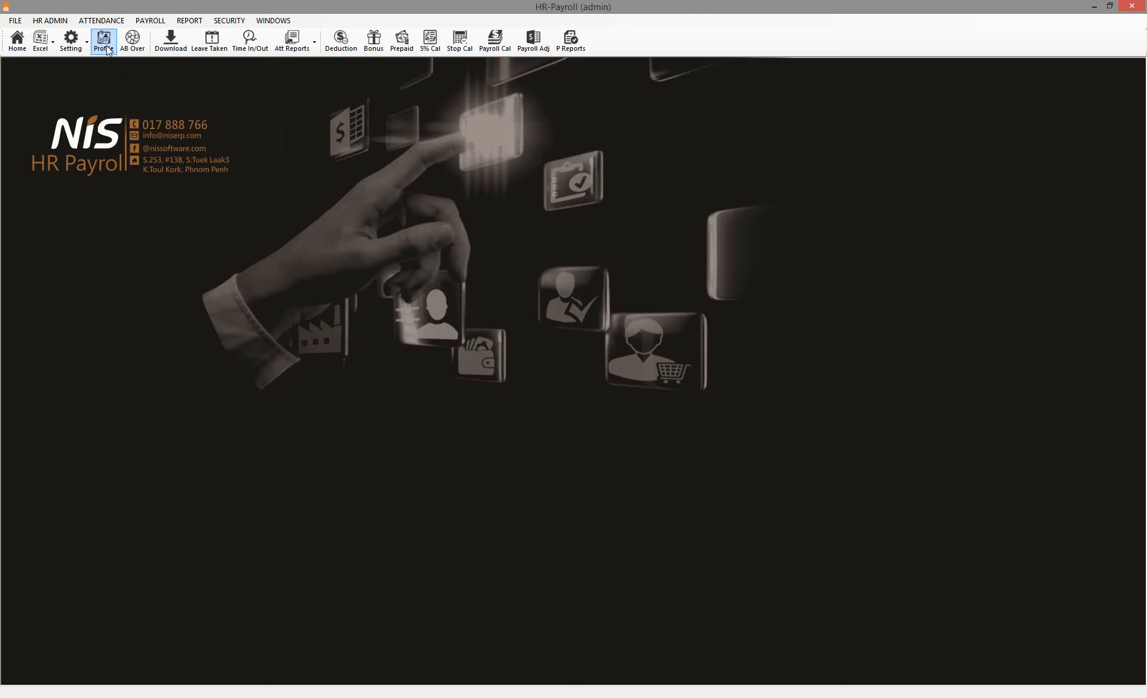
- Find employee LD10012 in the employee profiles and bring up its right-click actions
click(103, 40)
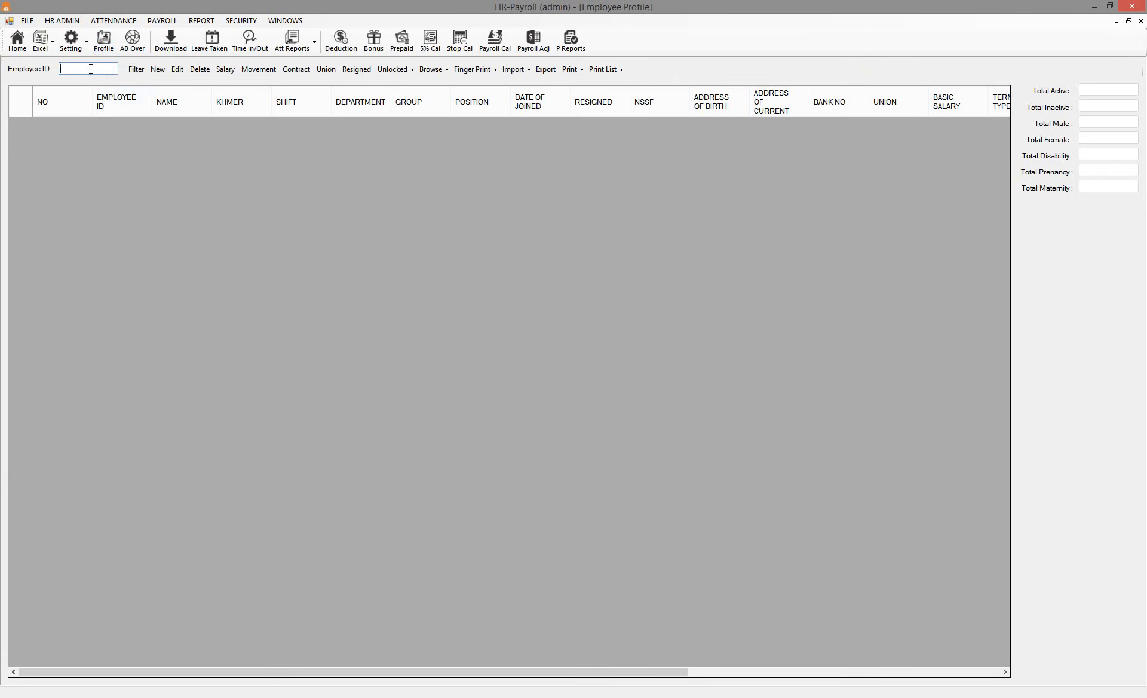
text(10012)
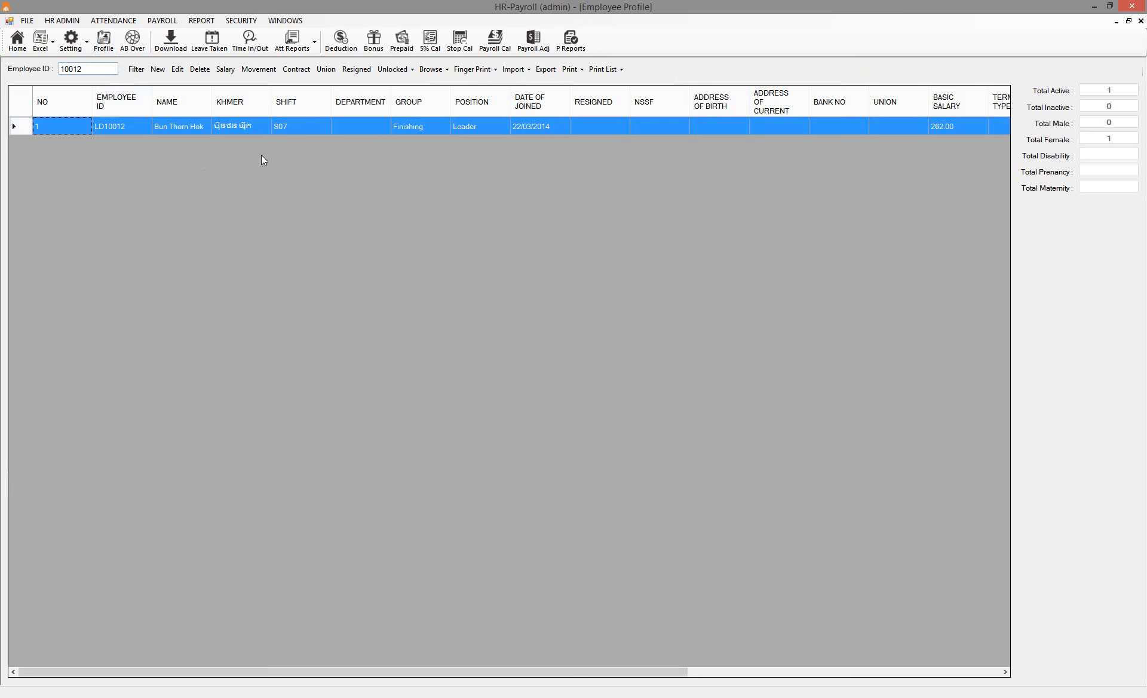
right_click(263, 126)
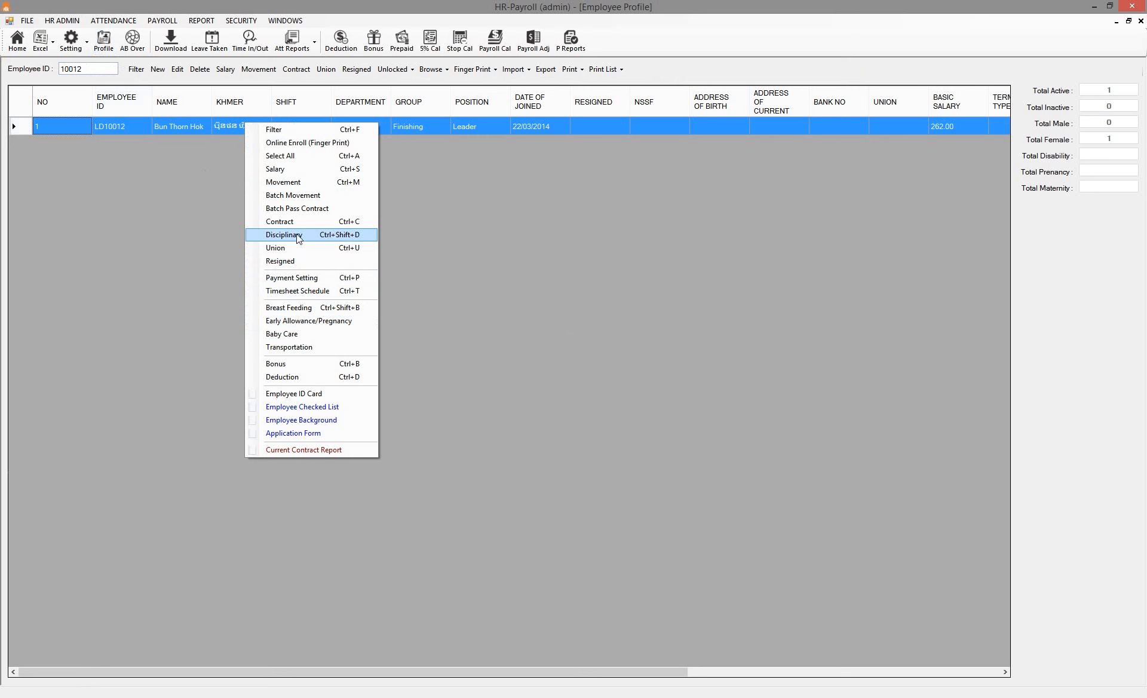
- Start a new disciplinary record dated 11/08/2017, type Warning 3, consulted by Mr. Jiang
click(283, 235)
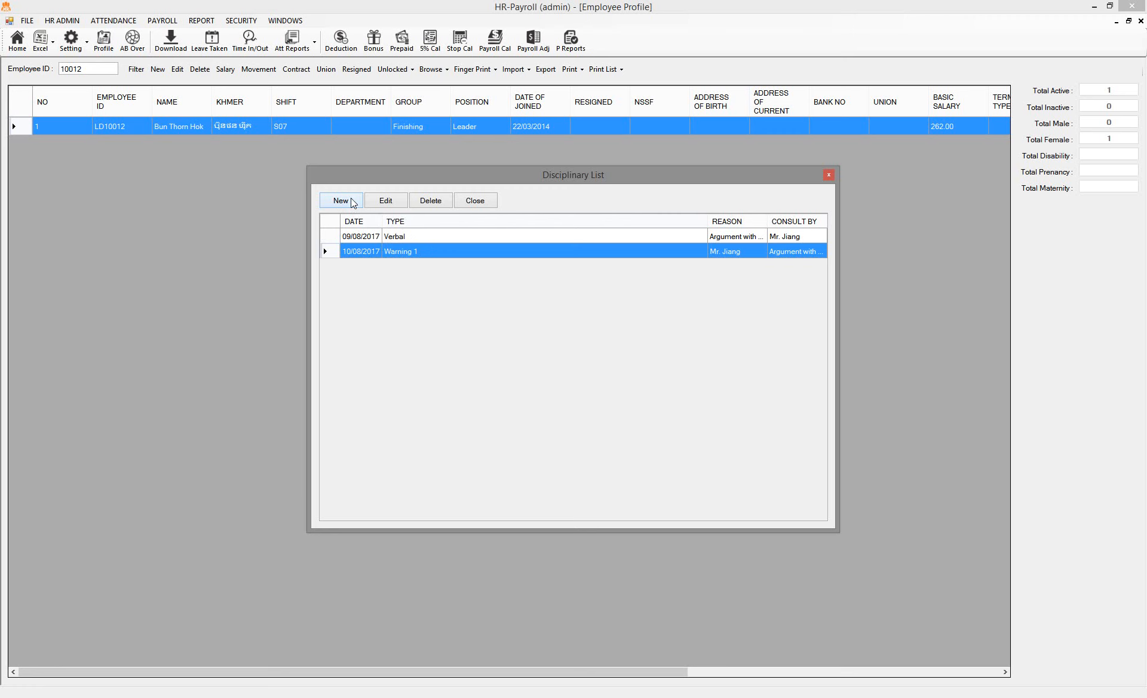
click(341, 200)
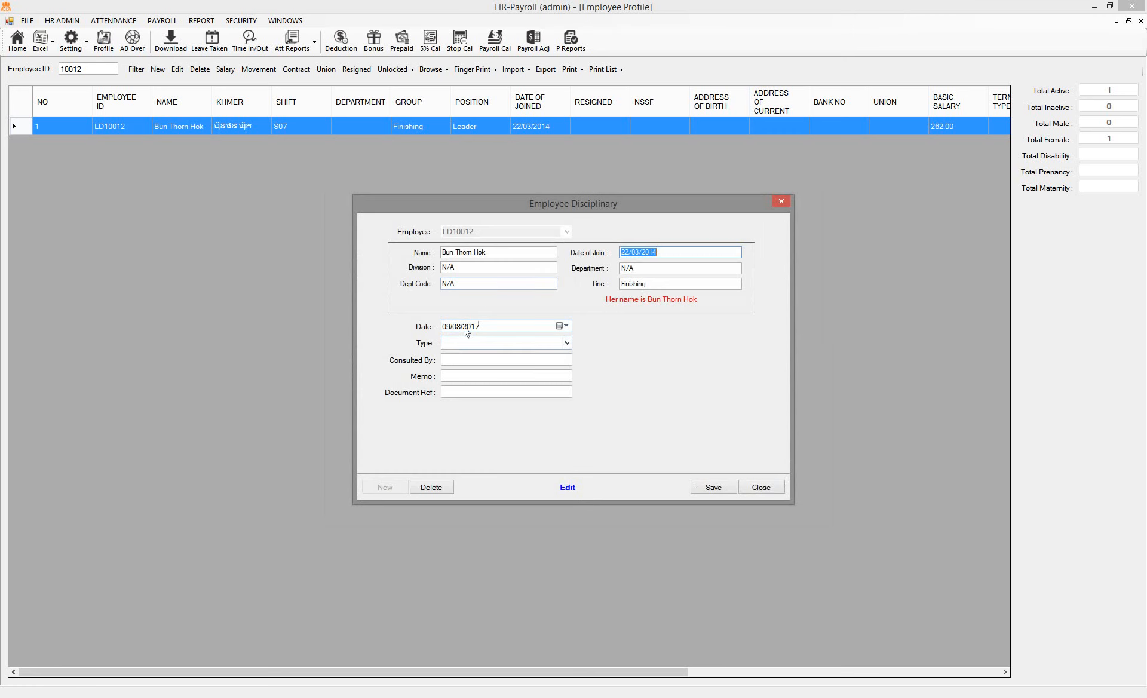
click(505, 342)
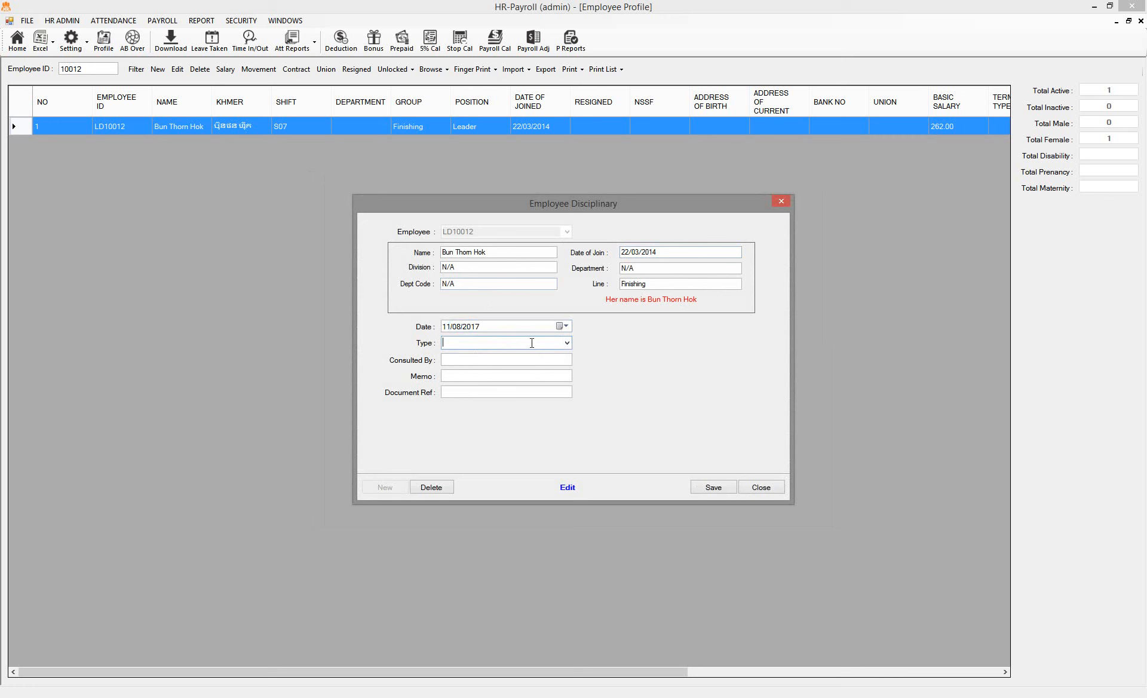
click(566, 341)
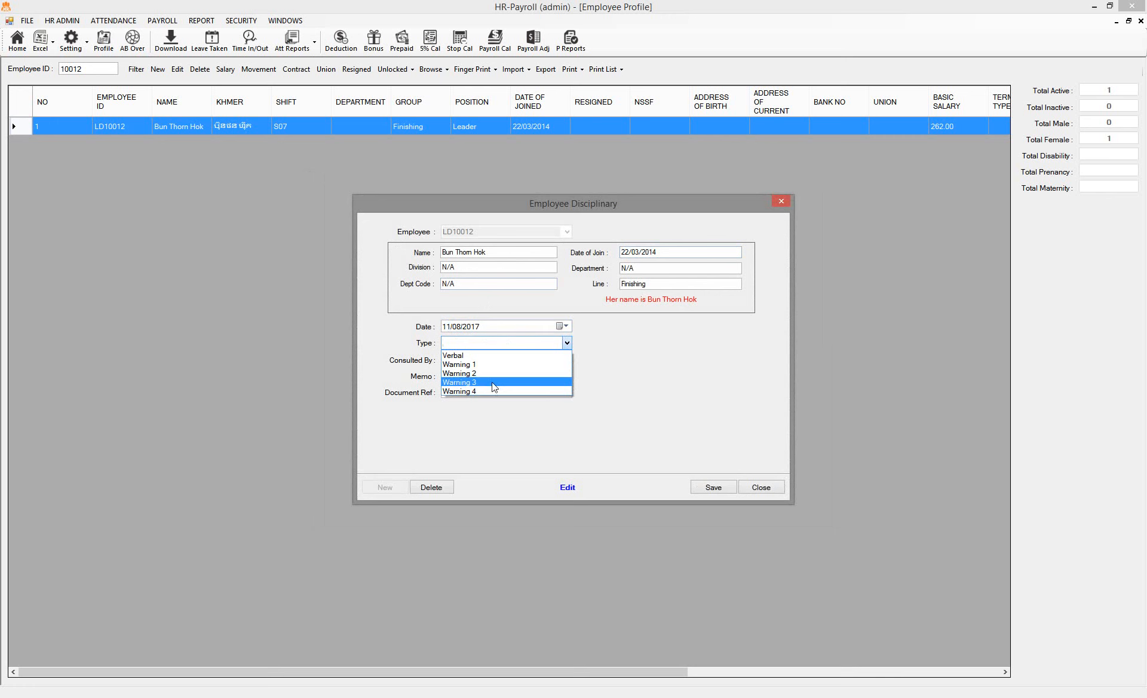
click(459, 382)
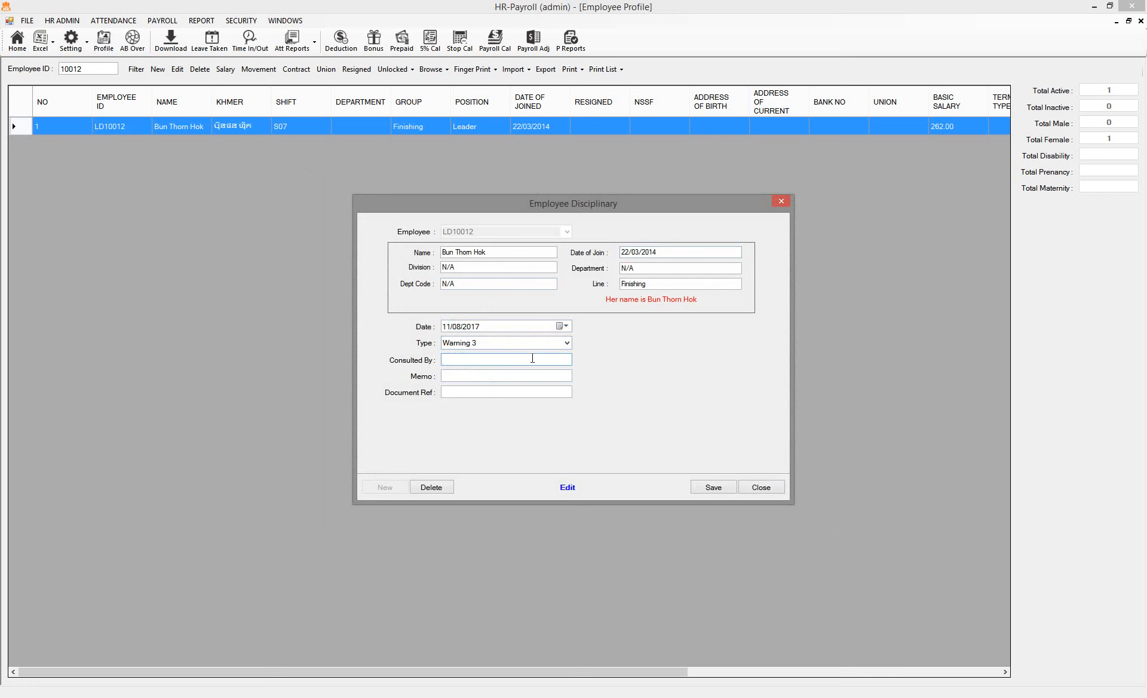
text(Mr. Jiang)
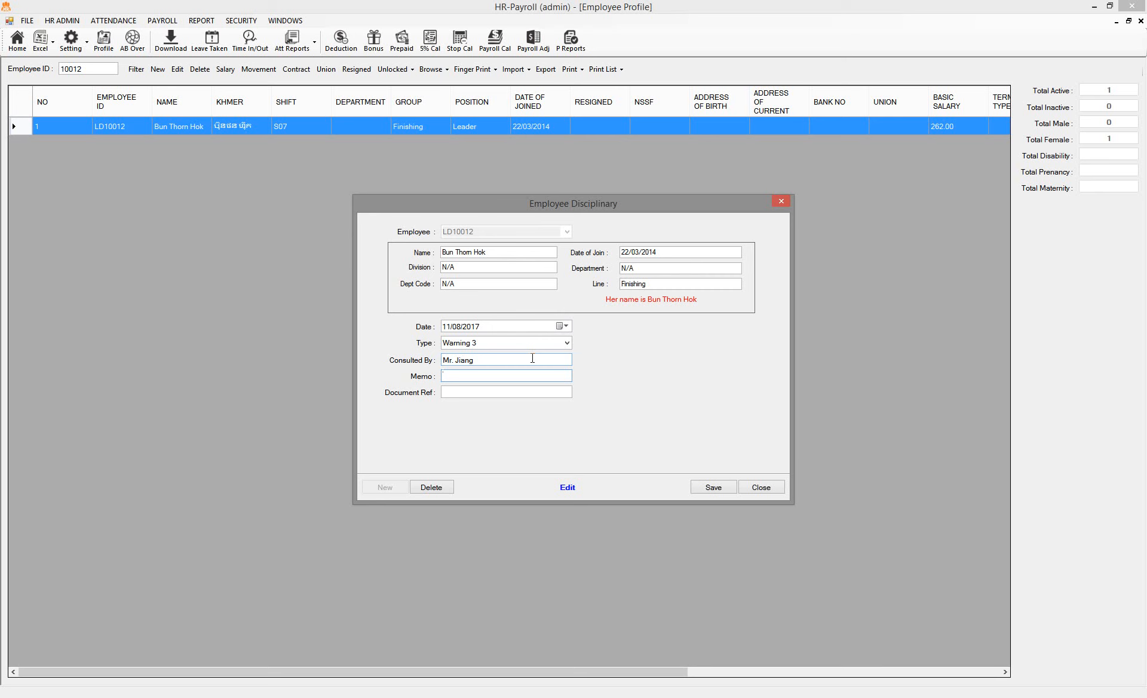
- Enter the memo 'He is trying to make fabric dust'
click(505, 375)
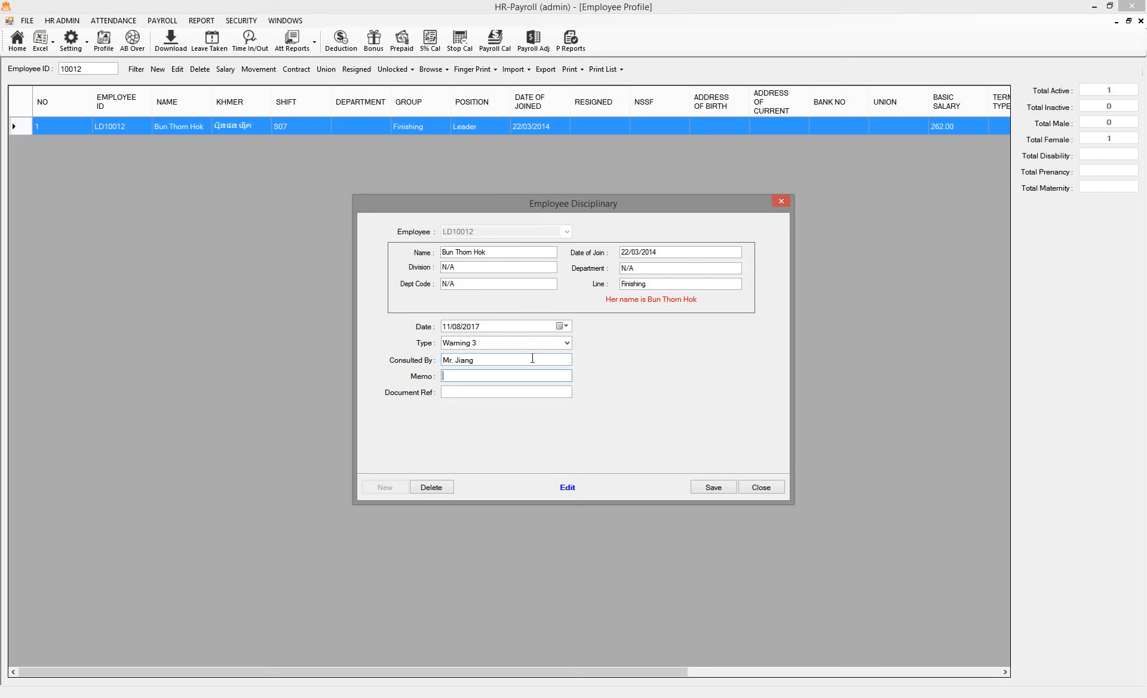
text(He is)
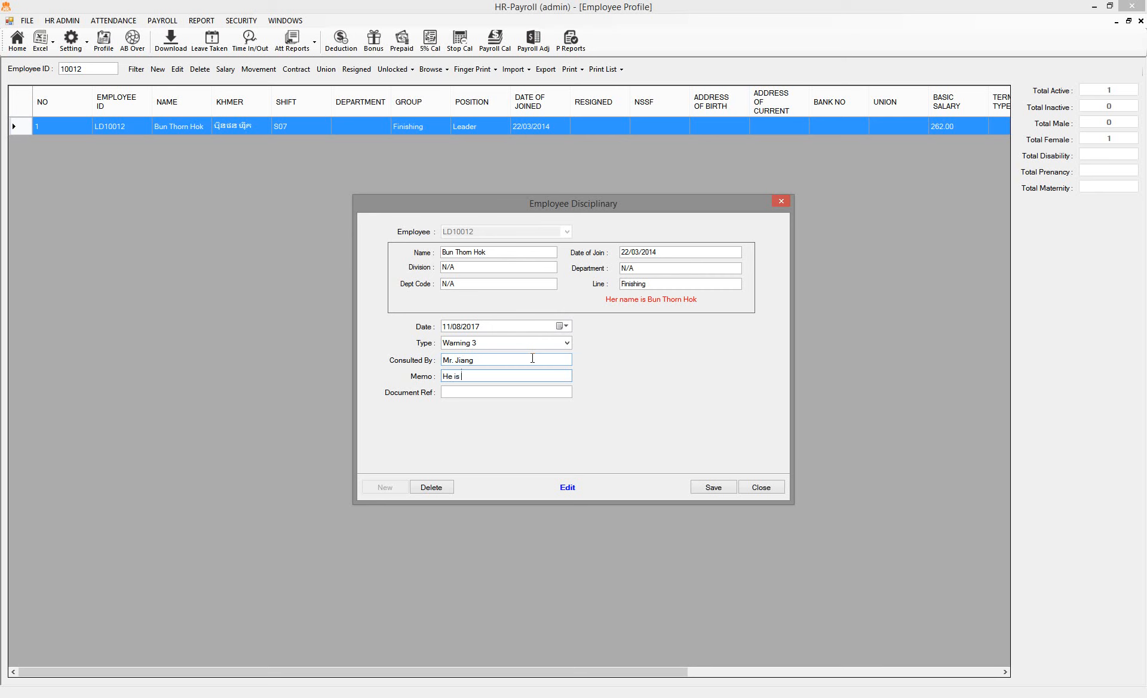
text(trying to)
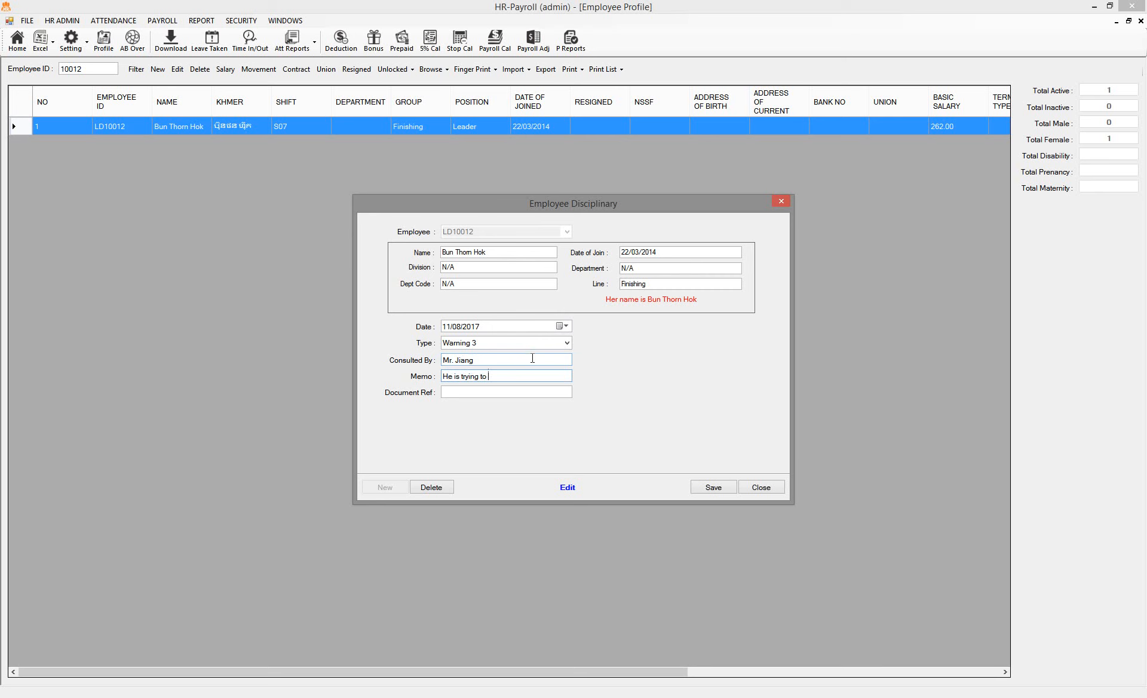
text(make)
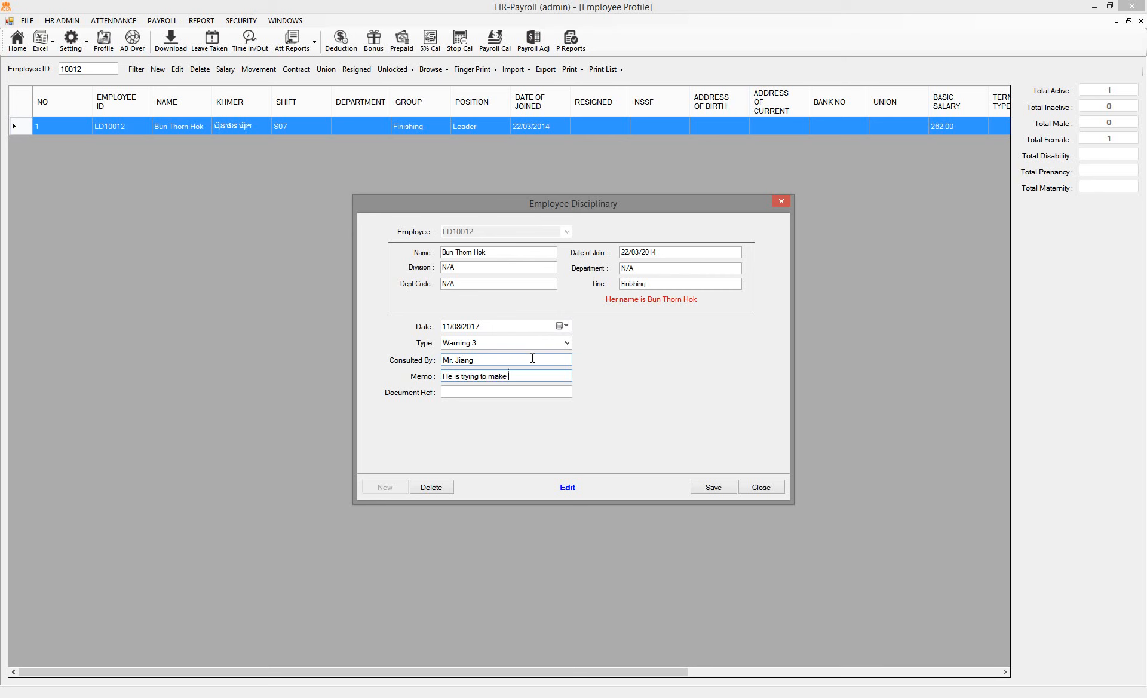
text(fabric)
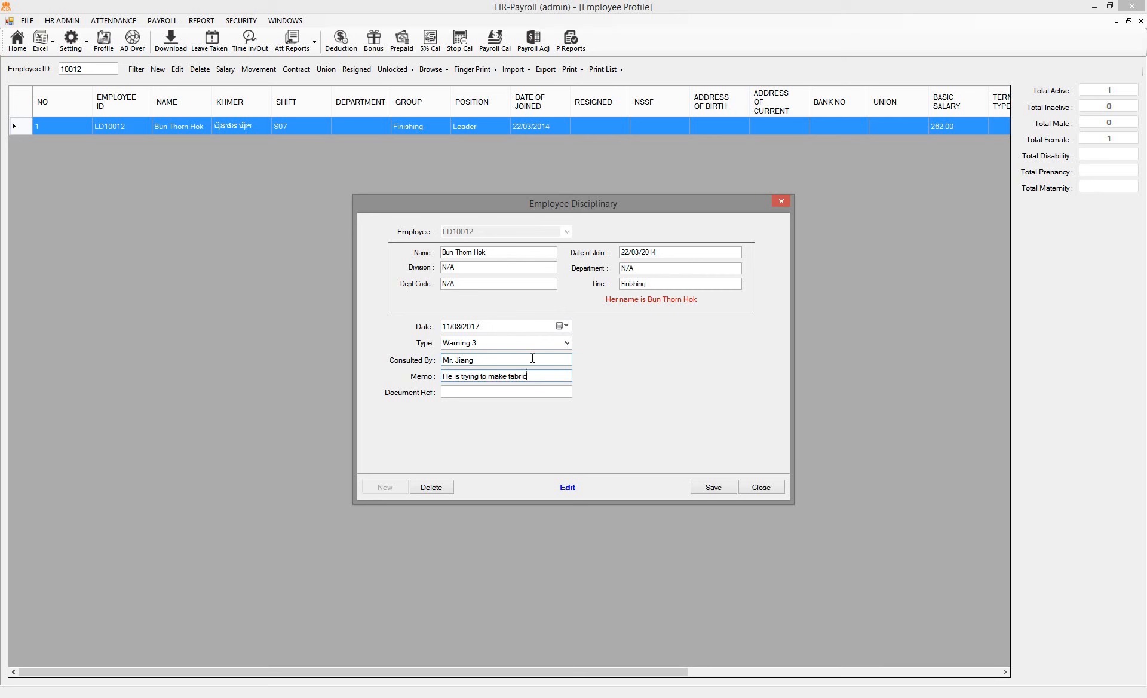
text(dust)
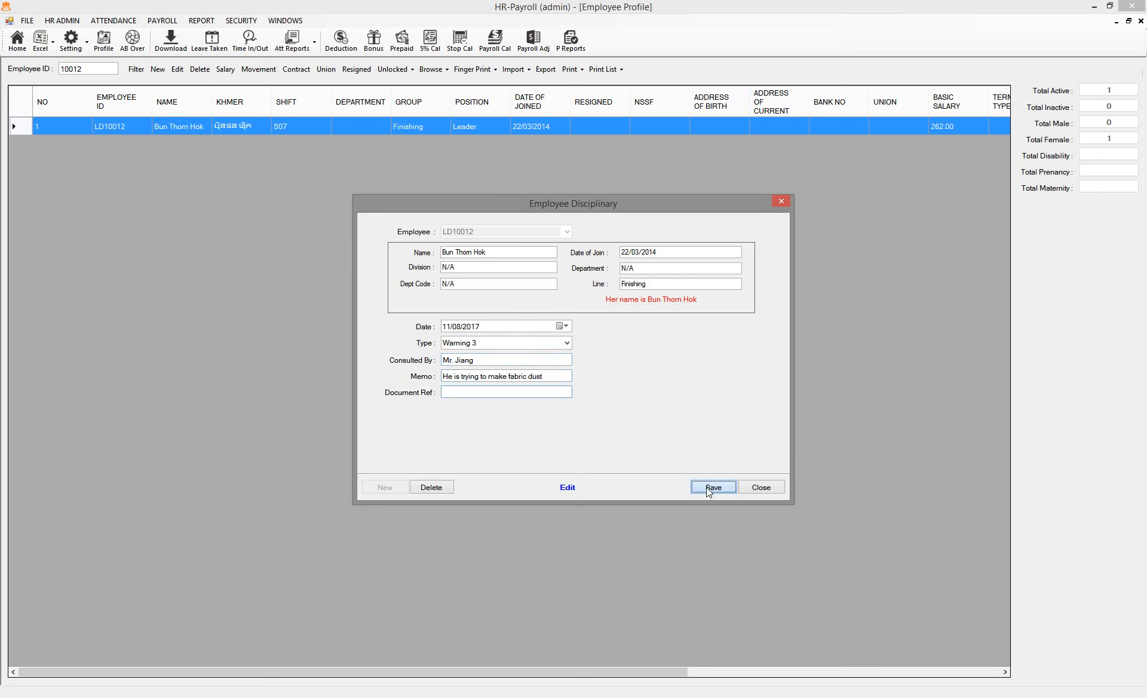
- Save the 11/08/2017 record, then edit its type to Warning 2 and save again
click(712, 487)
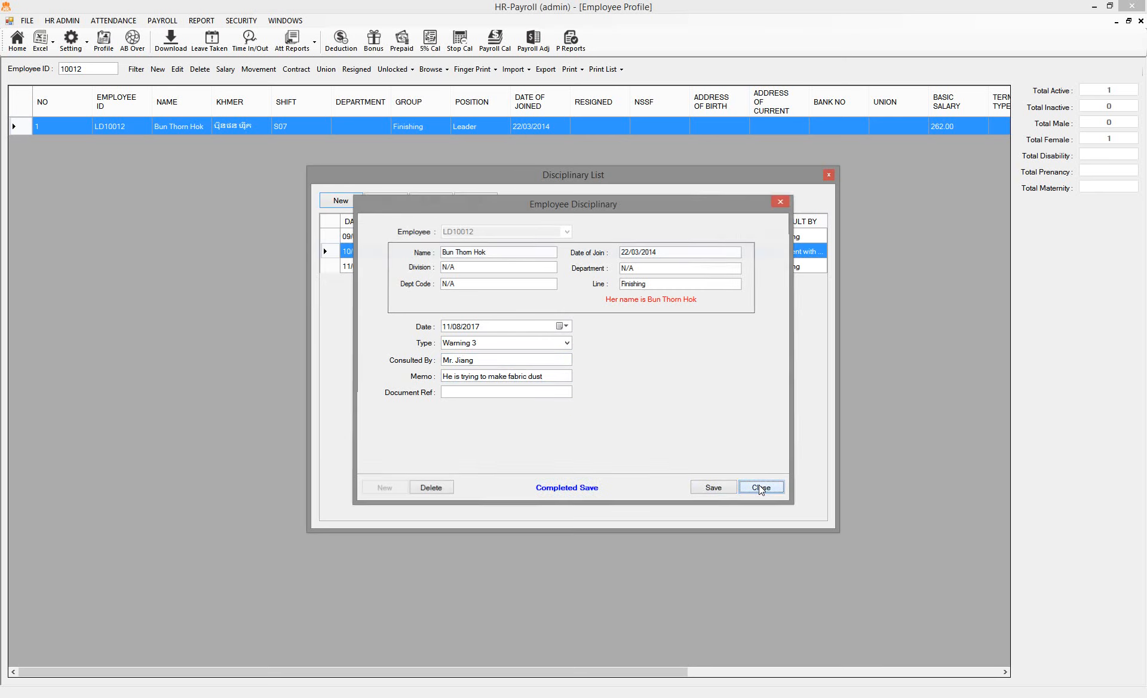
click(761, 488)
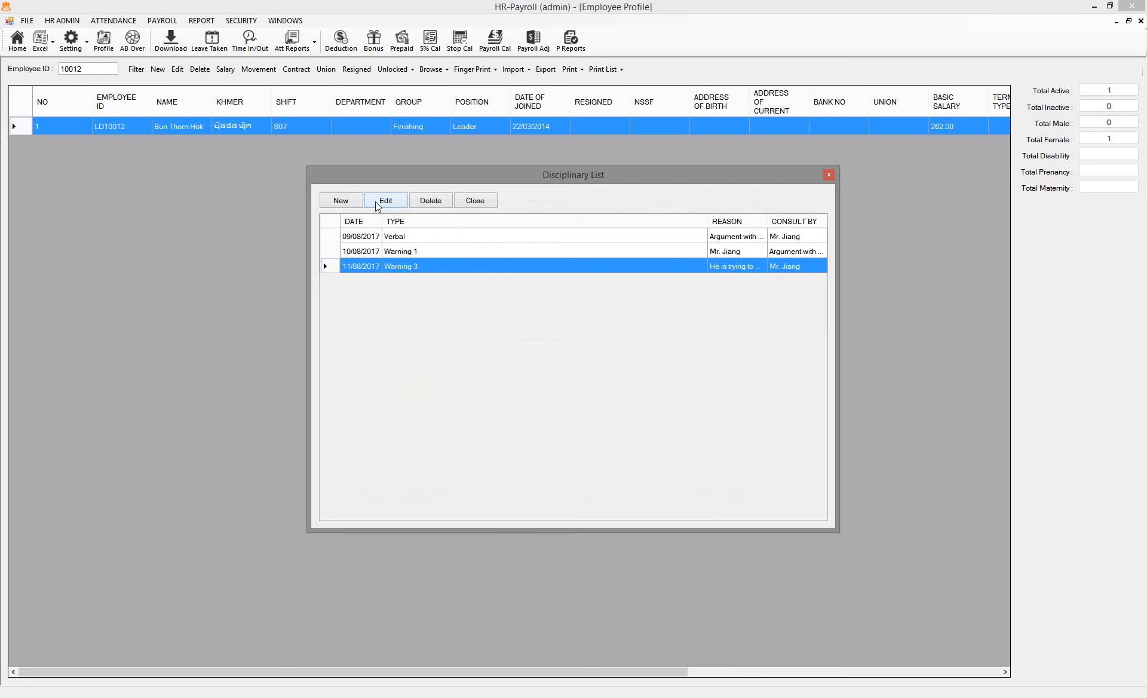
click(386, 201)
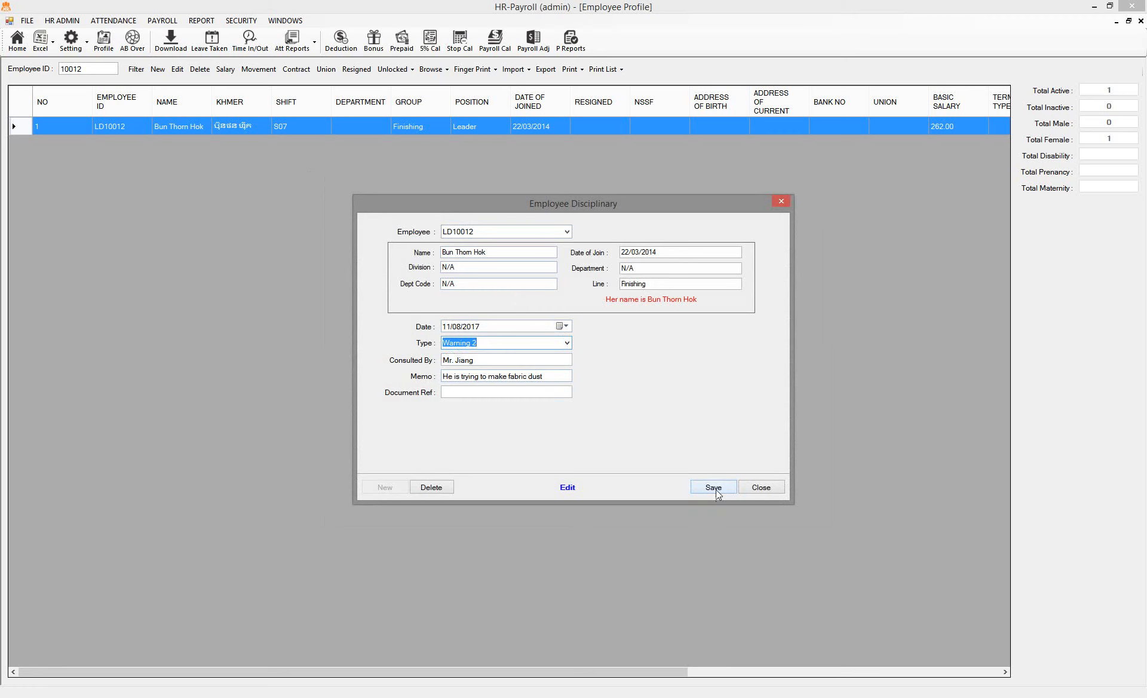
click(712, 487)
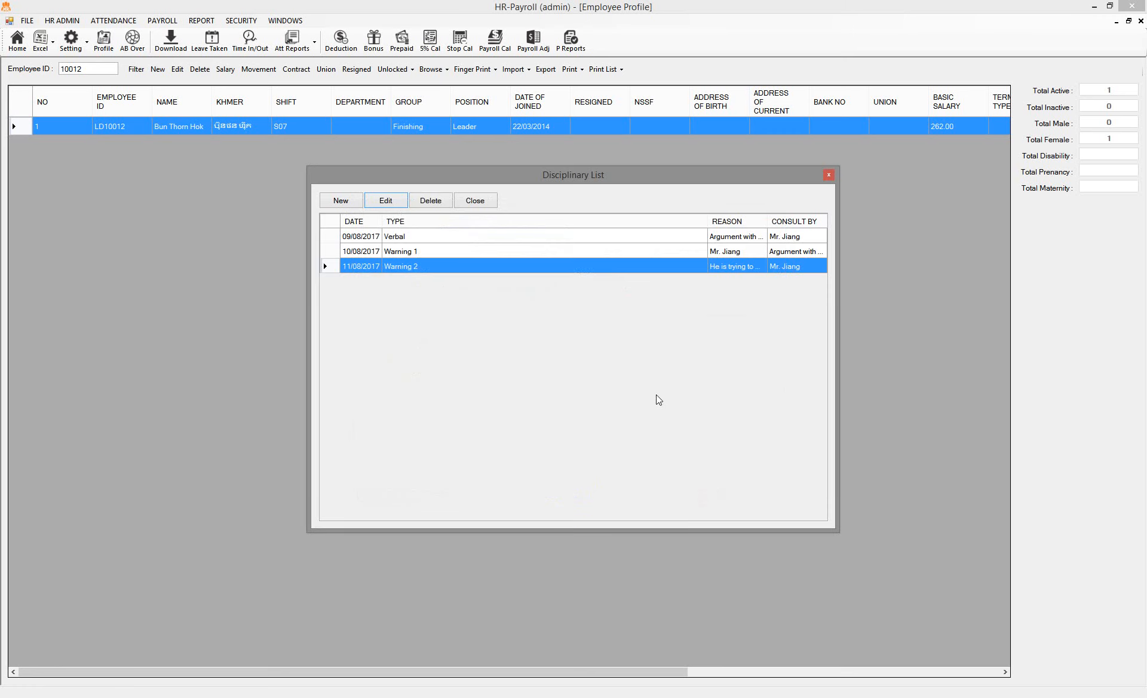
mouse_move(420, 242)
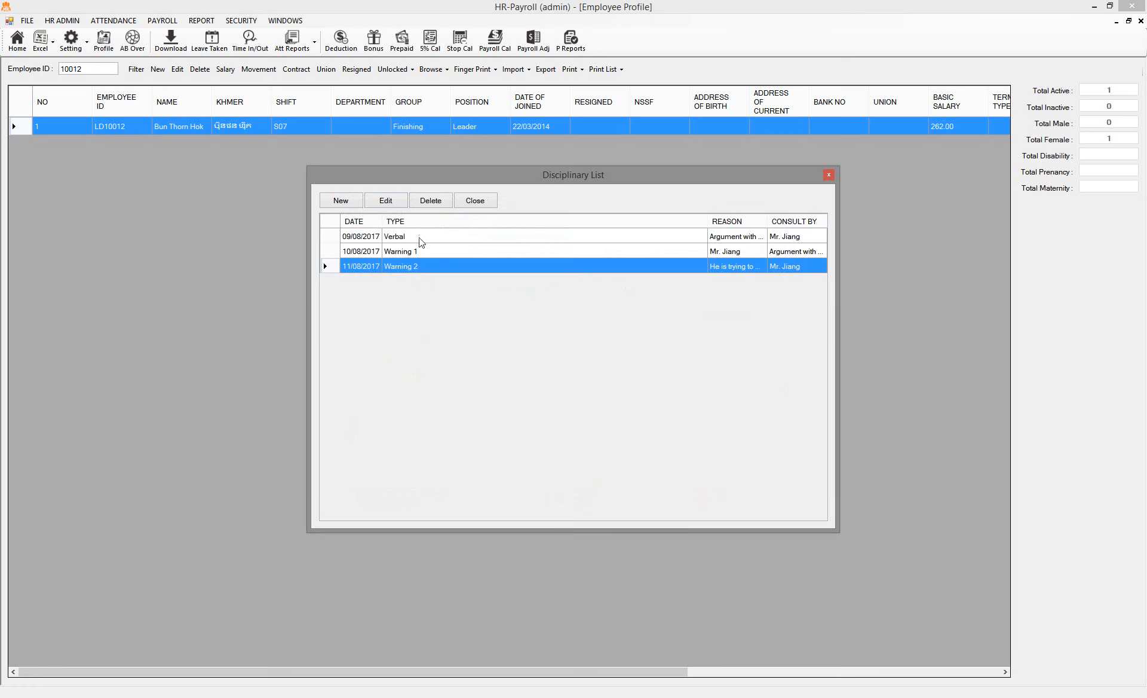
mouse_move(431, 249)
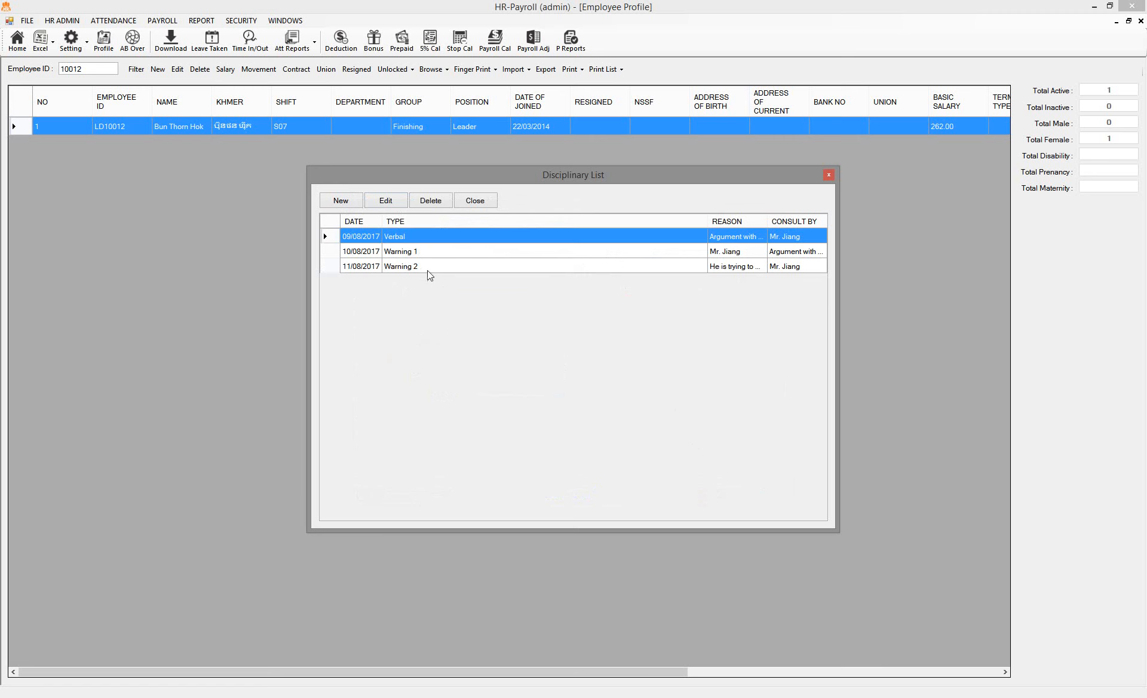
click(401, 251)
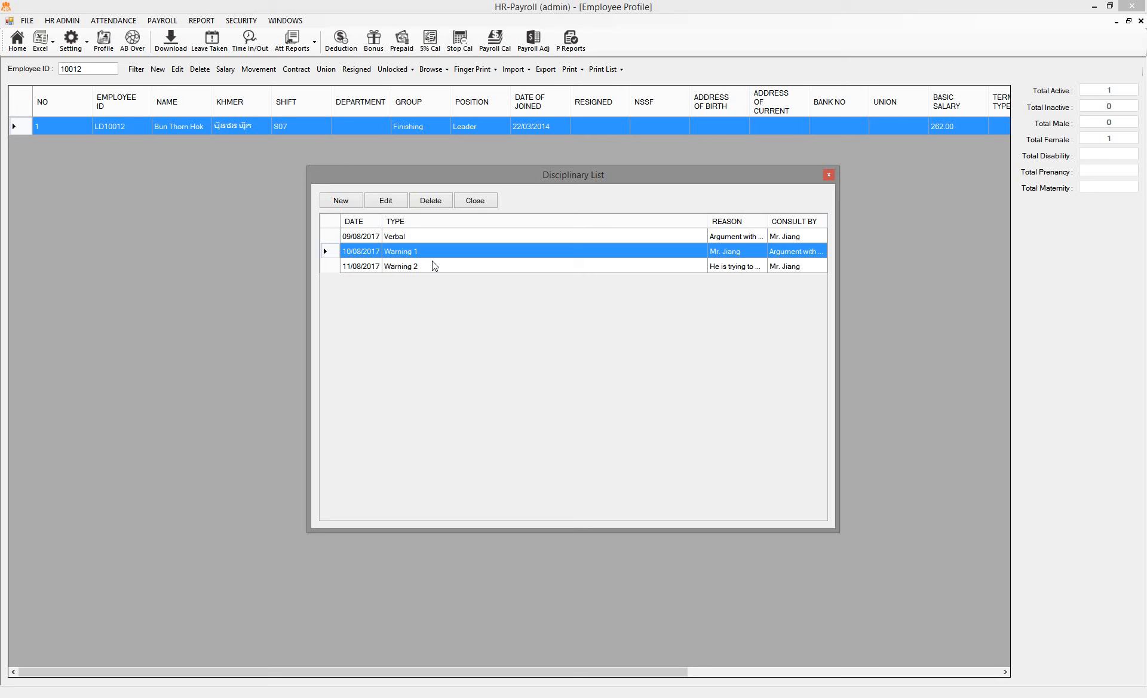
mouse_move(484, 217)
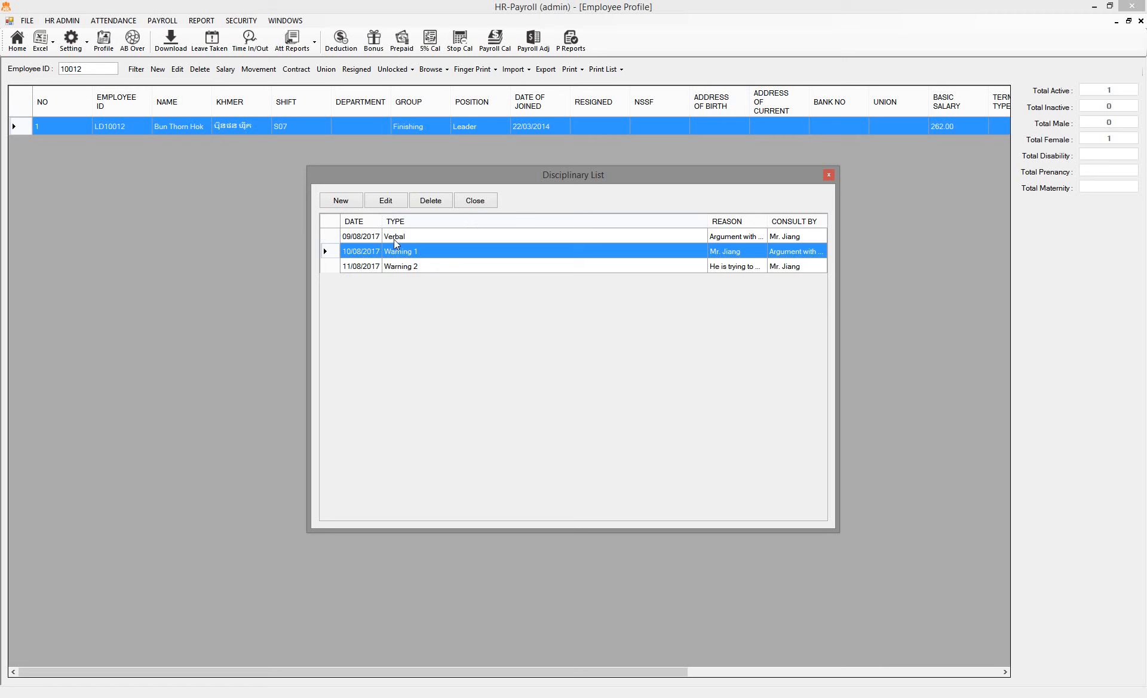
click(396, 235)
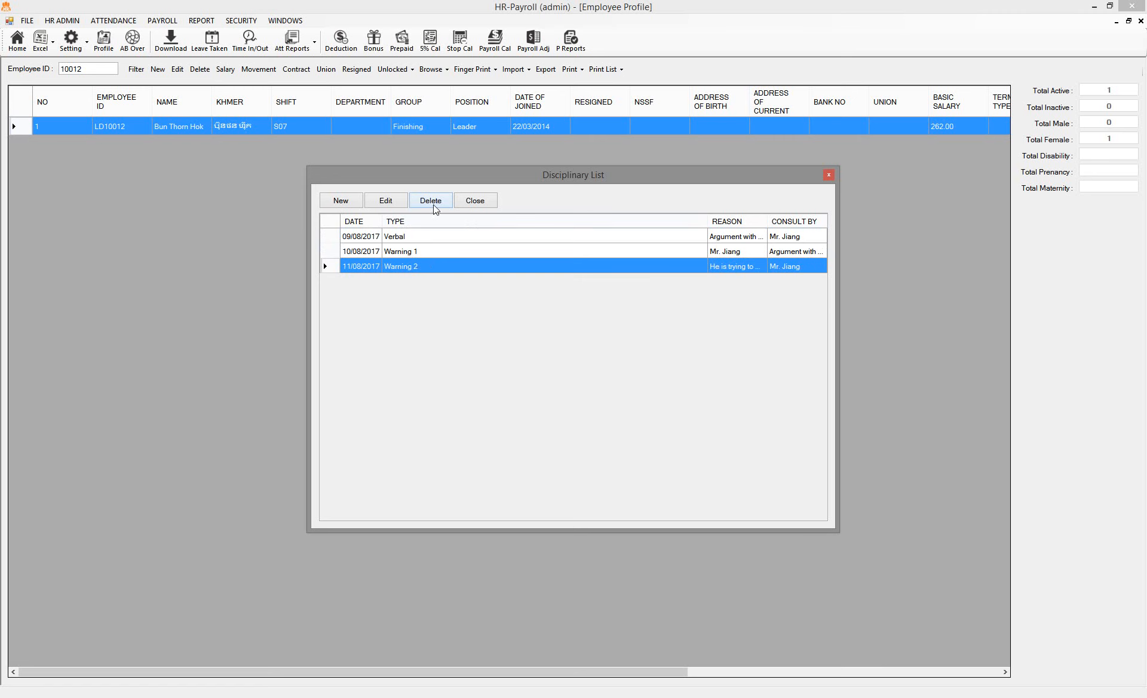
- Delete each remaining disciplinary record with confirmation, then close the empty list
click(430, 200)
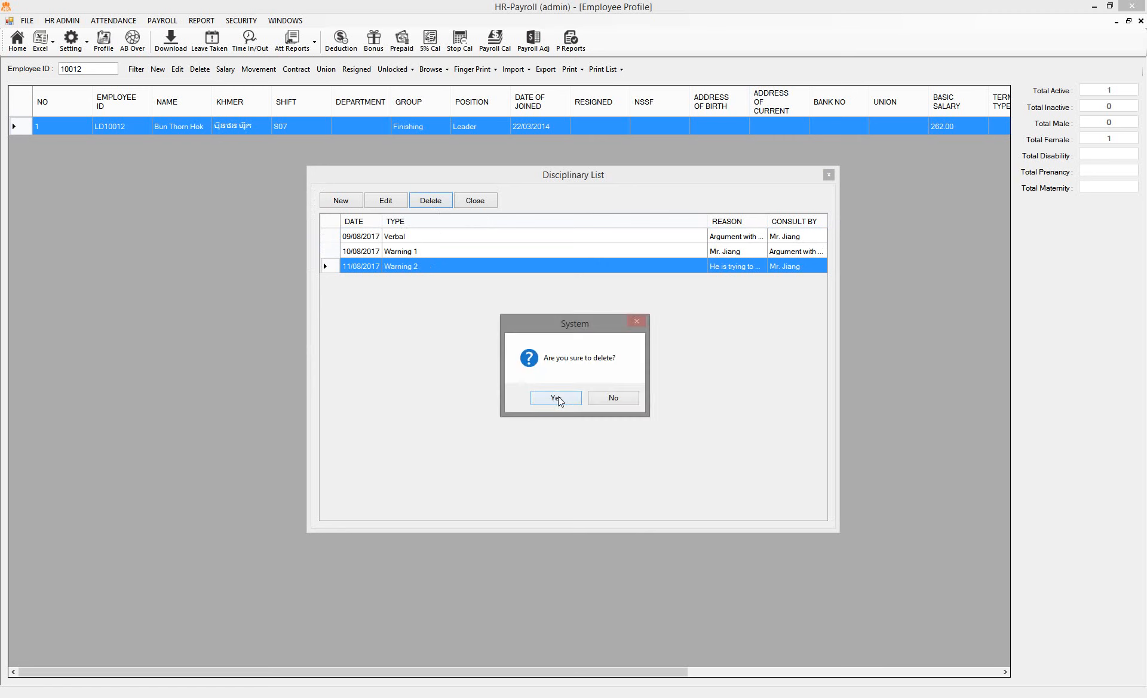
click(553, 398)
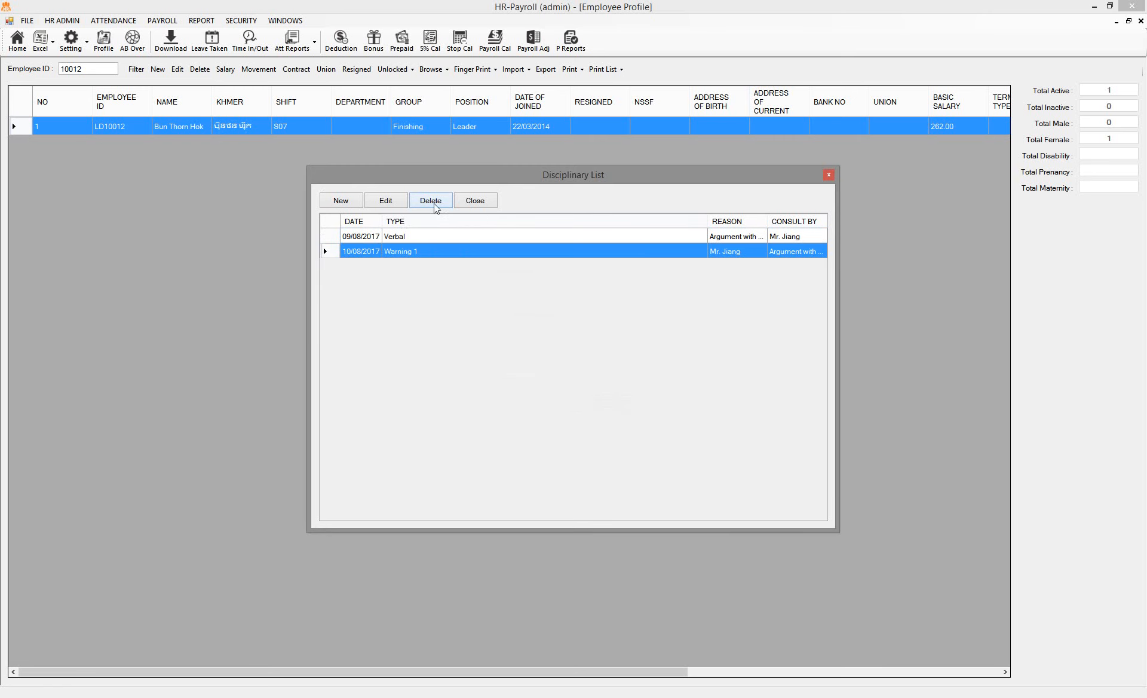
click(430, 201)
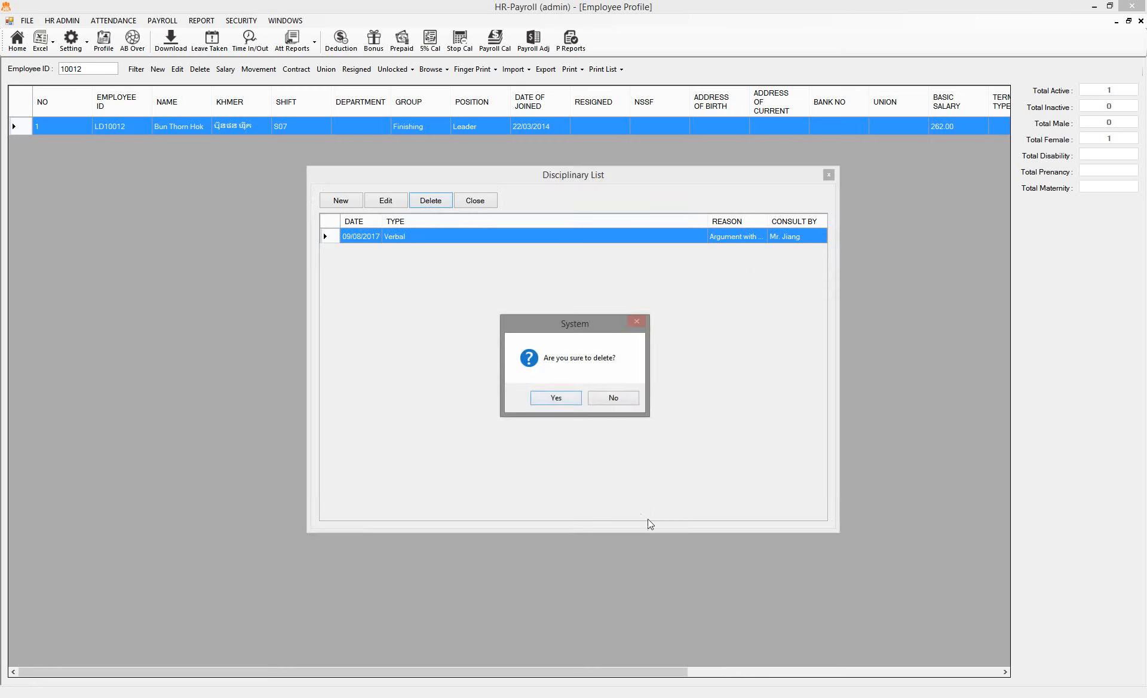
click(556, 397)
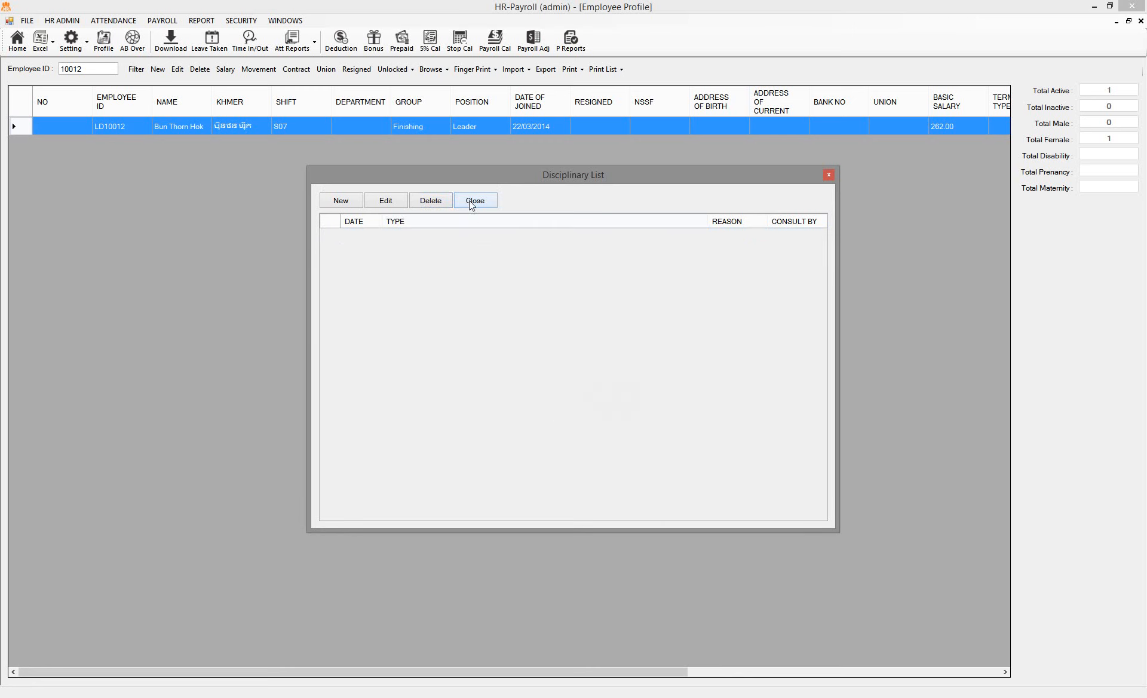
click(475, 200)
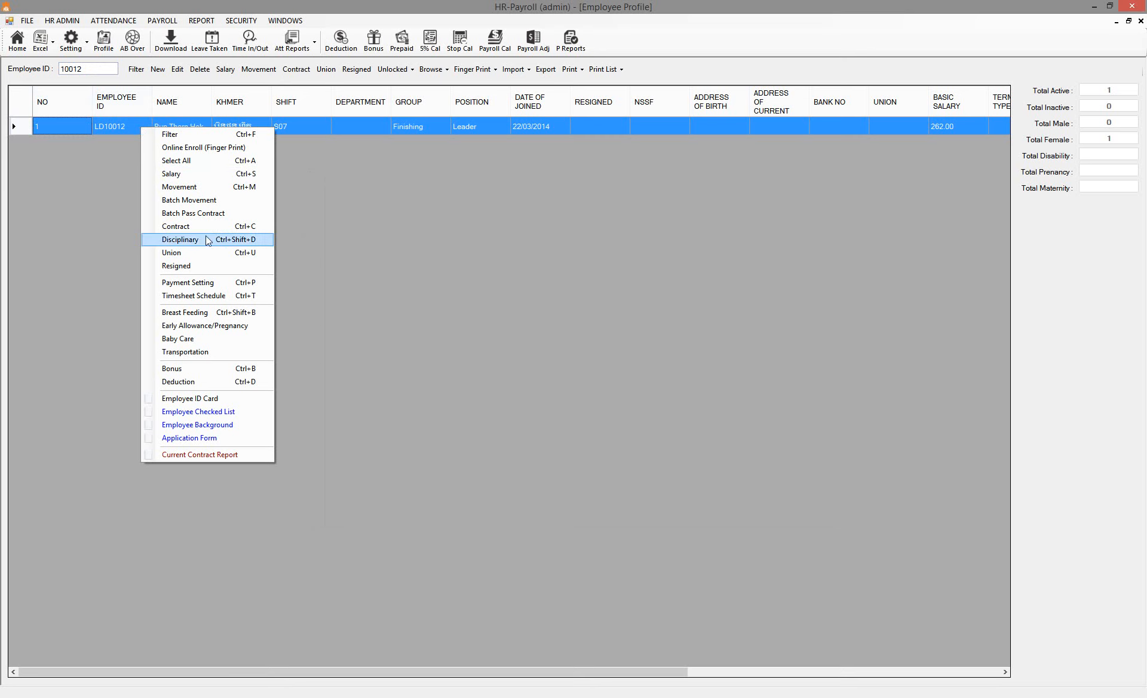
click(179, 239)
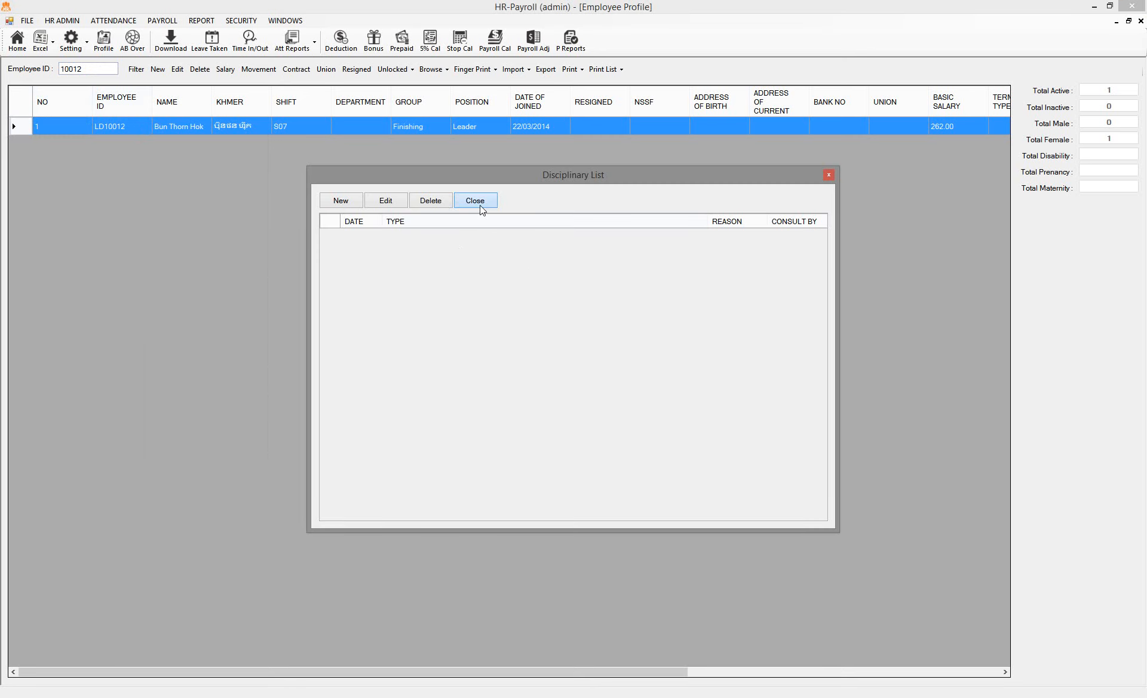
click(474, 201)
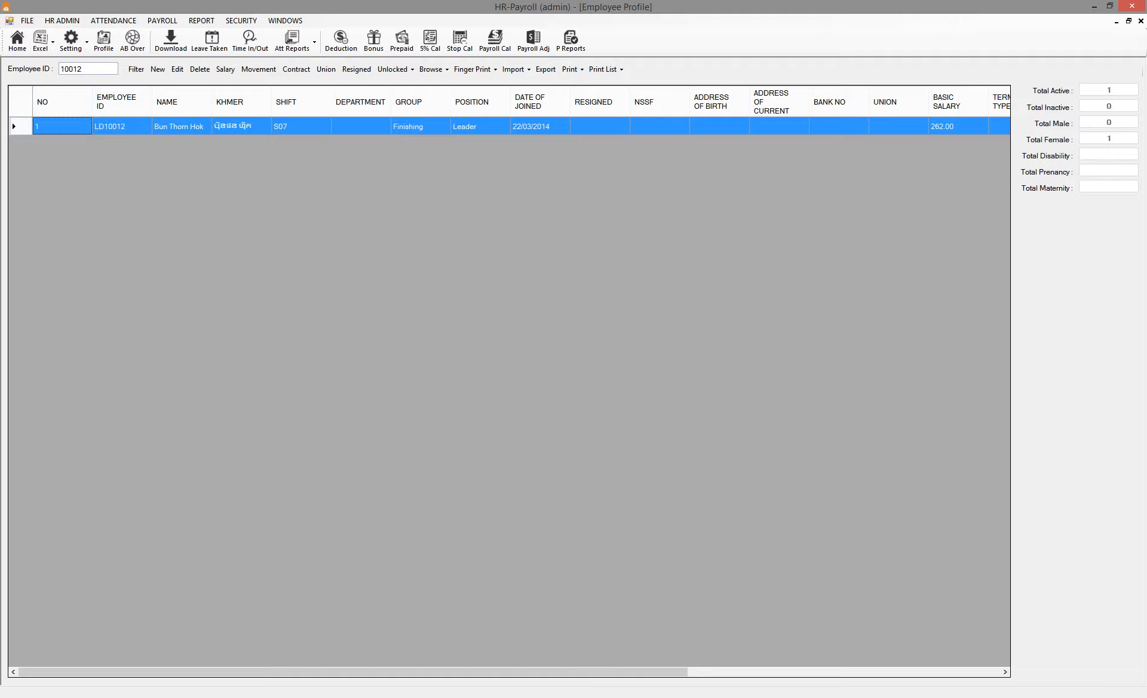